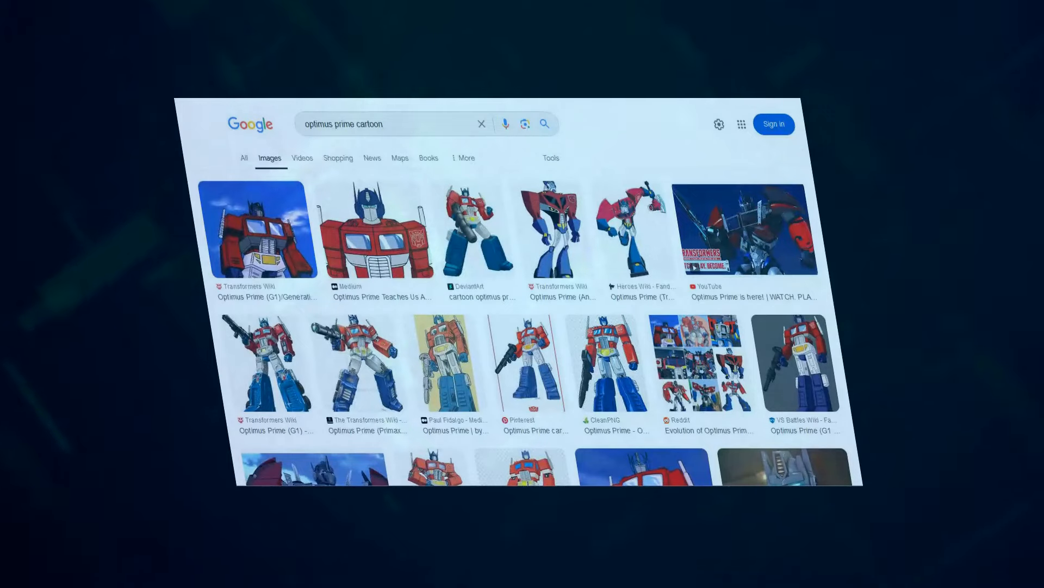
scroll(down, 3)
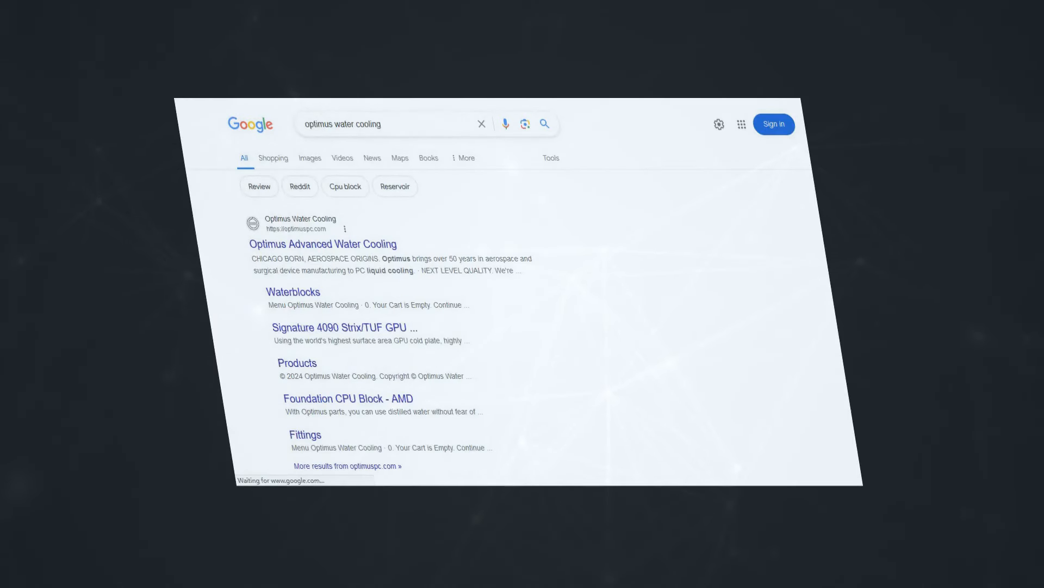
scroll(down, 3)
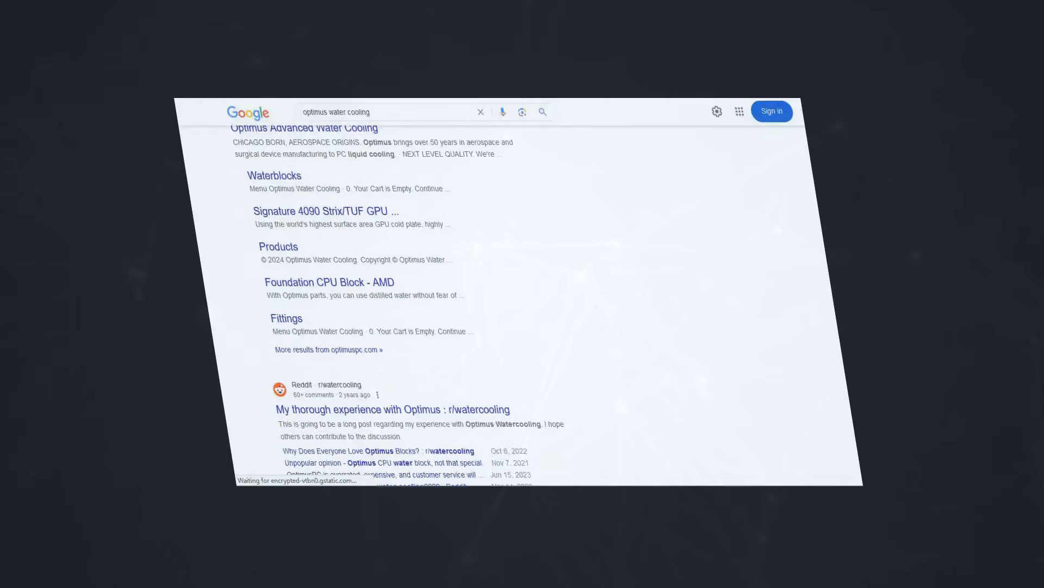
scroll(down, 3)
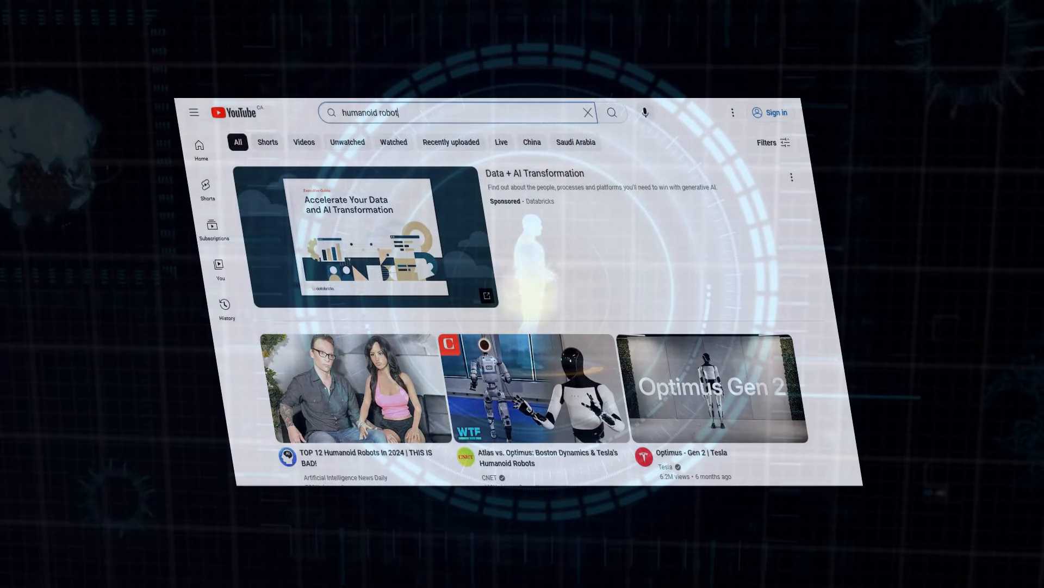
scroll(down, 3)
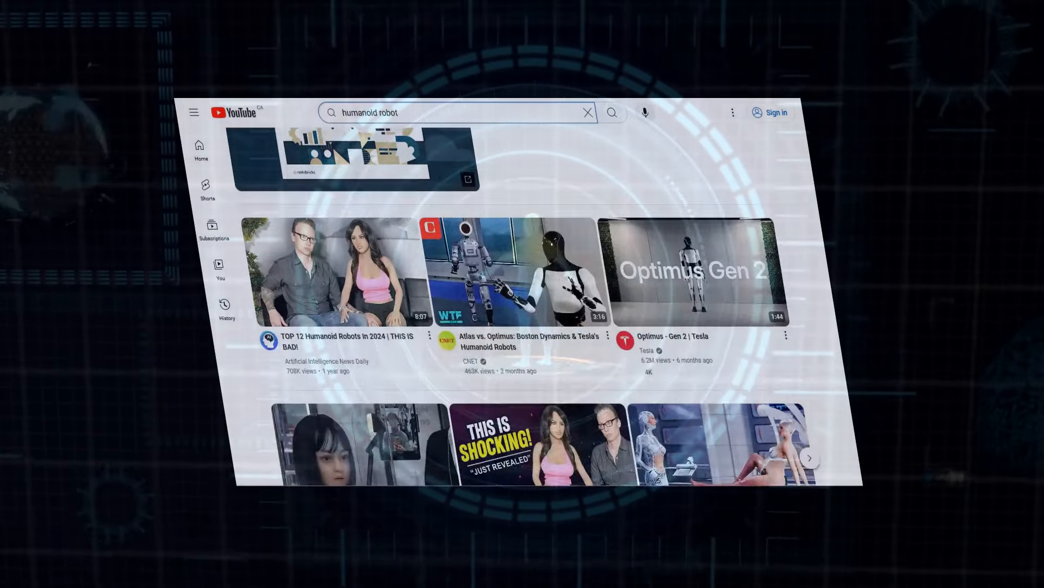
scroll(down, 3)
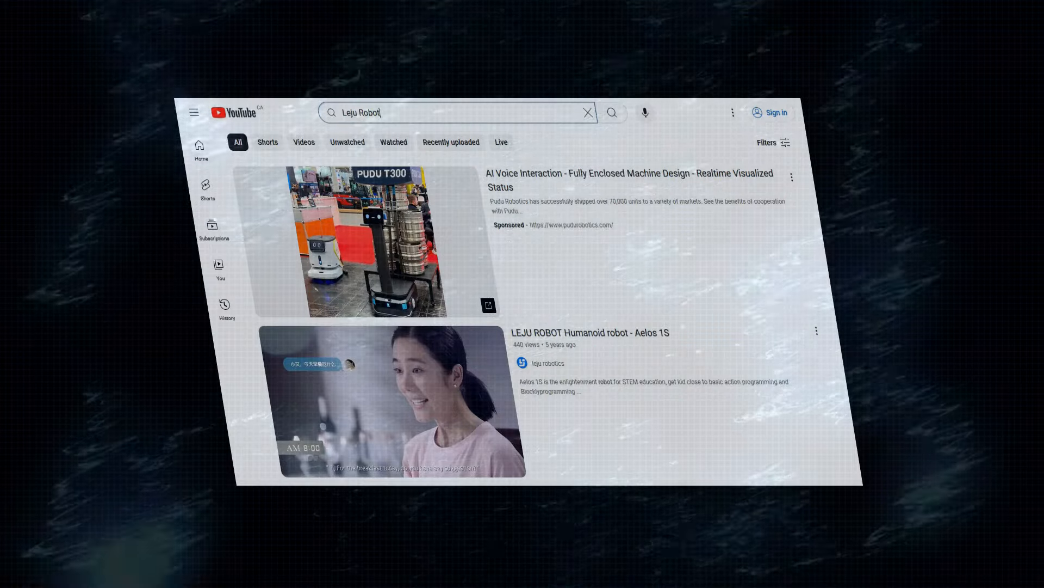
scroll(down, 3)
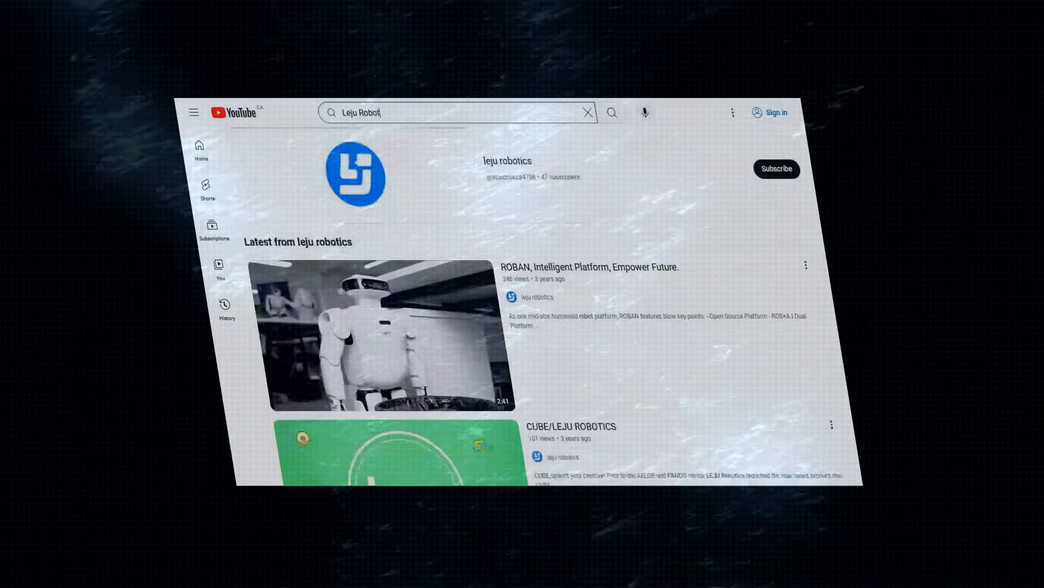
scroll(down, 3)
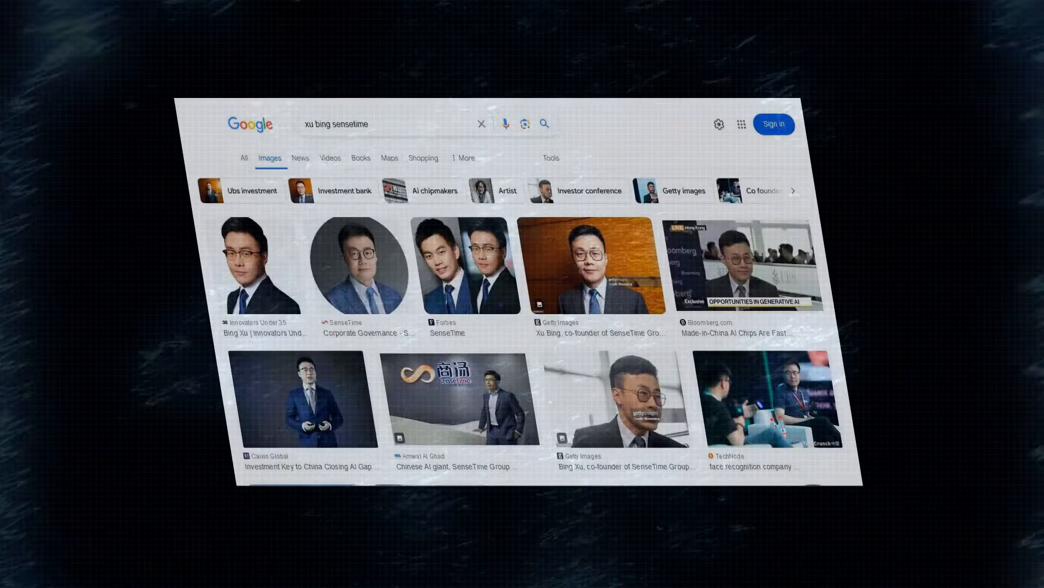
scroll(down, 3)
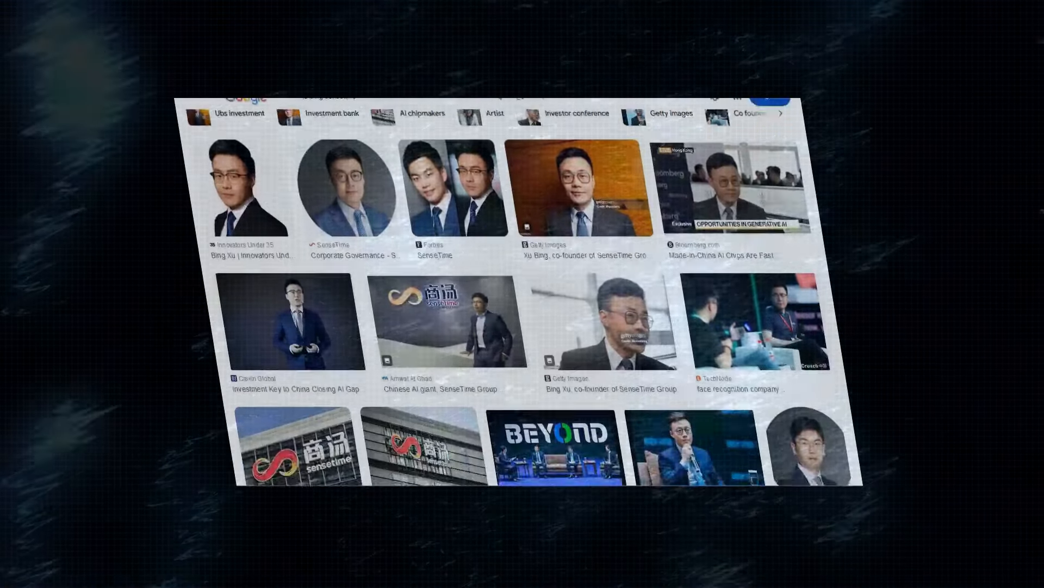
scroll(down, 3)
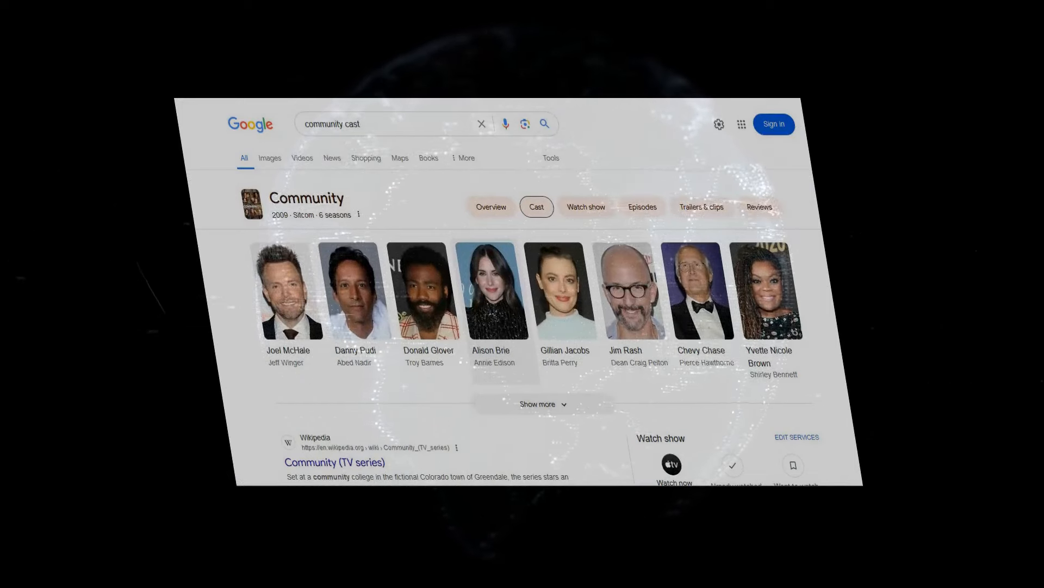
scroll(down, 3)
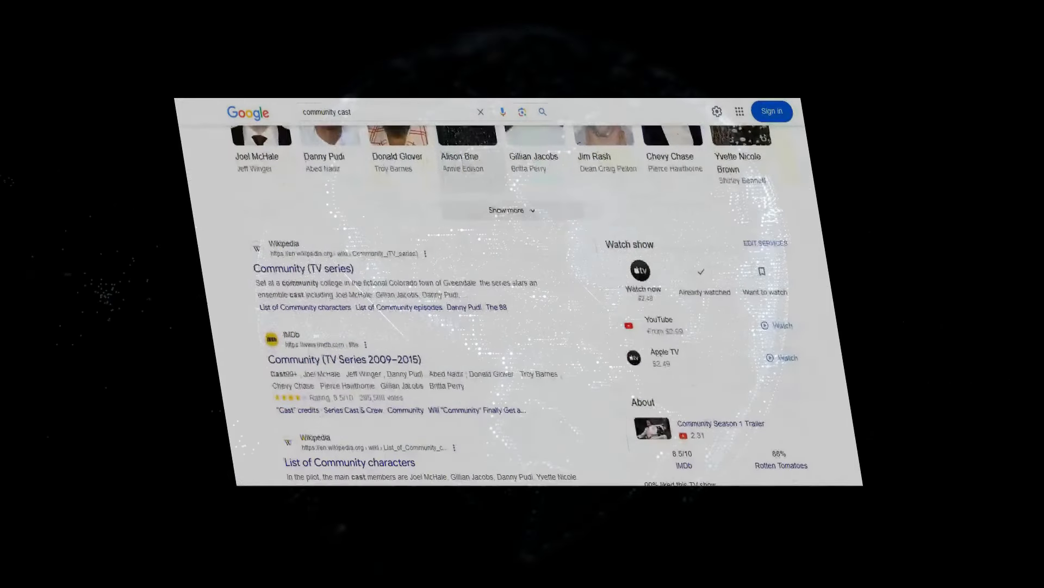